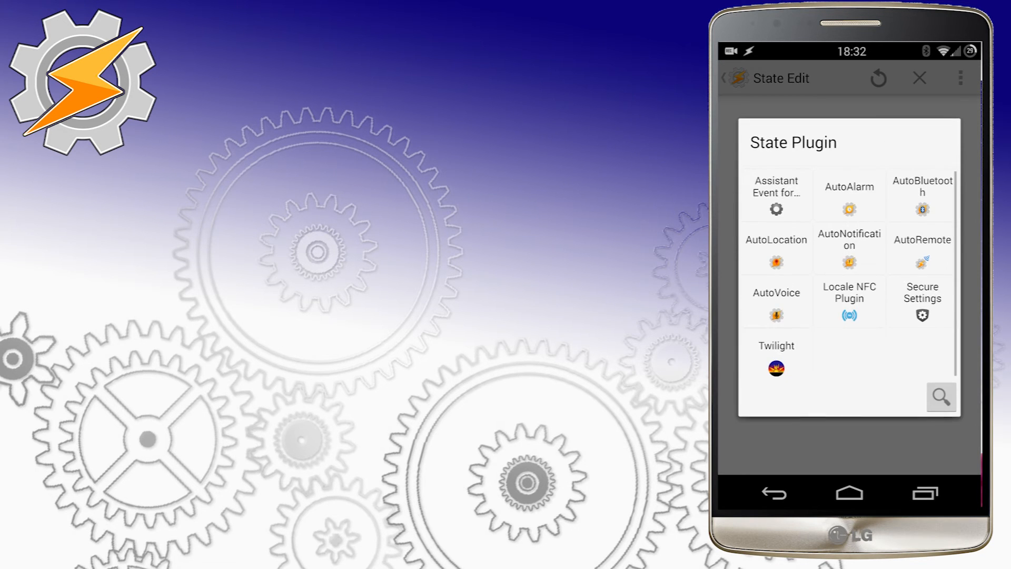
Step: Choose the Twilight plugin and enter offsets of 30 minutes before and 10 minutes after
click(776, 359)
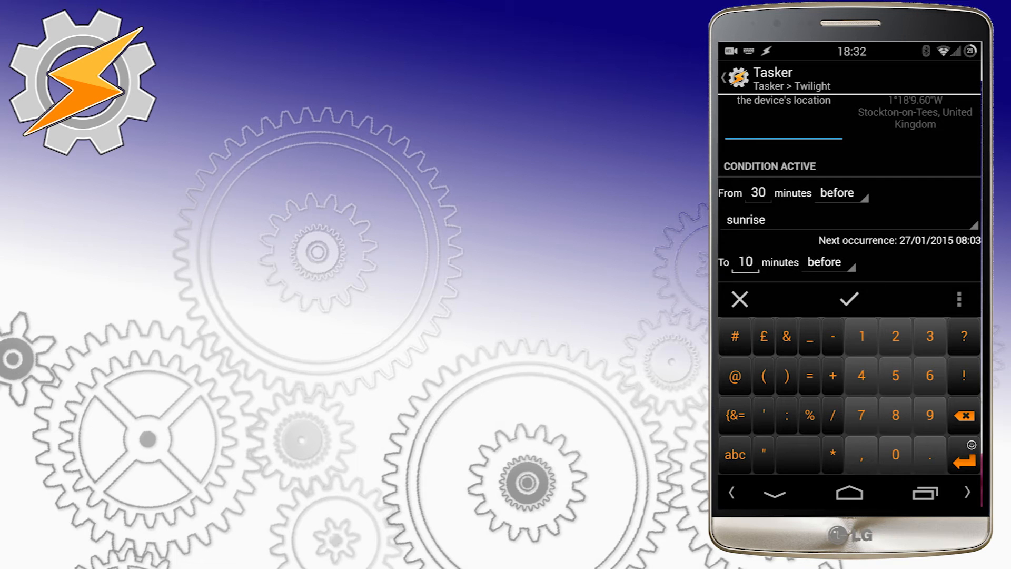
click(826, 262)
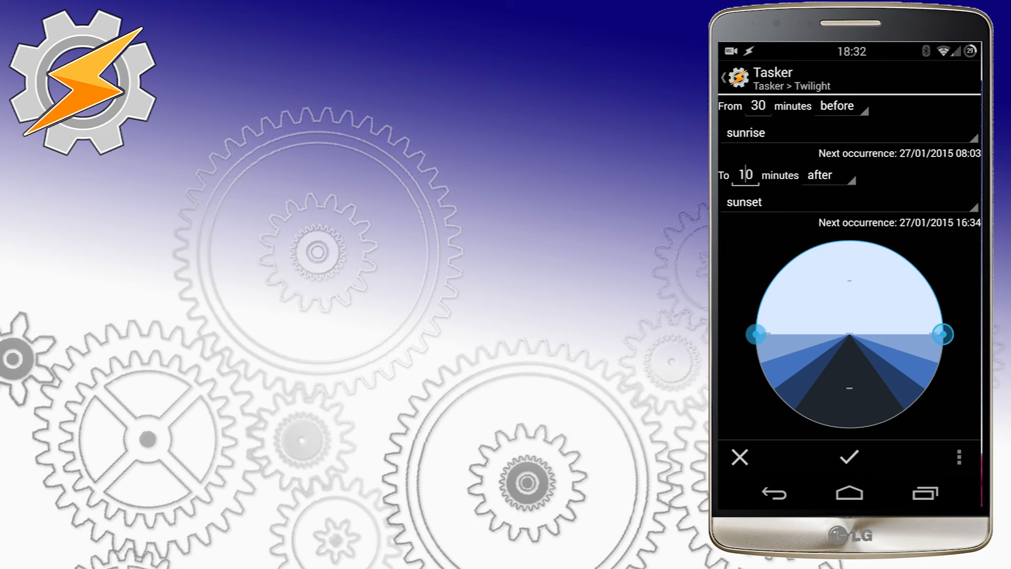
Step: Sweep the end handle through civil, nautical and astronomical dusk, then back to sunset
drag(942, 334, 938, 364)
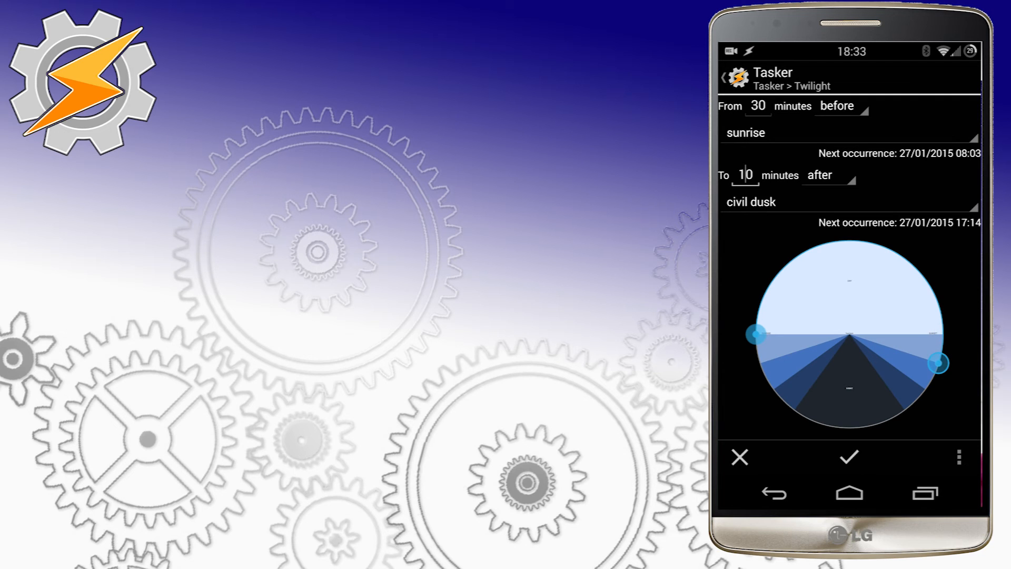
drag(938, 364, 926, 389)
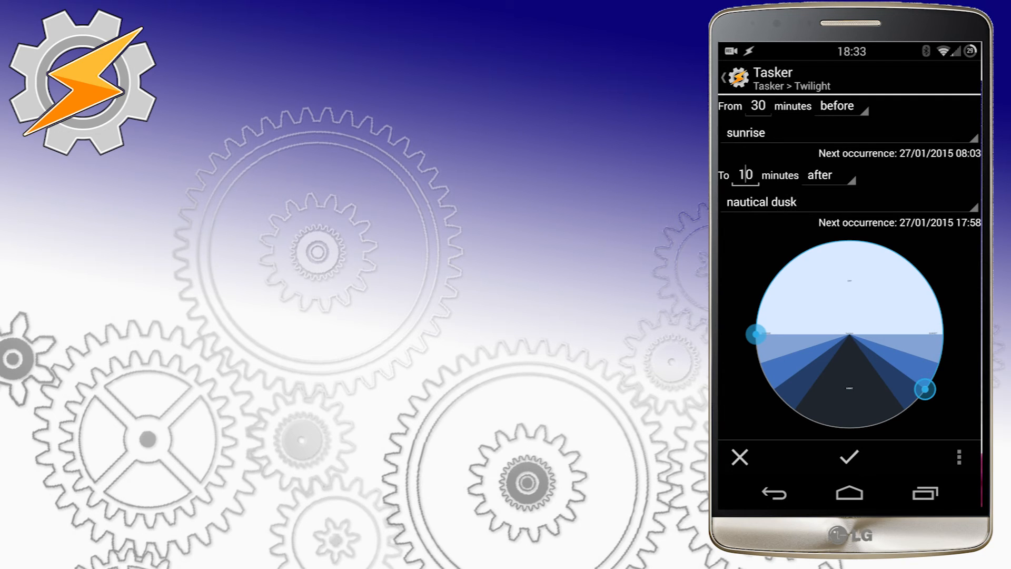
drag(926, 388, 903, 410)
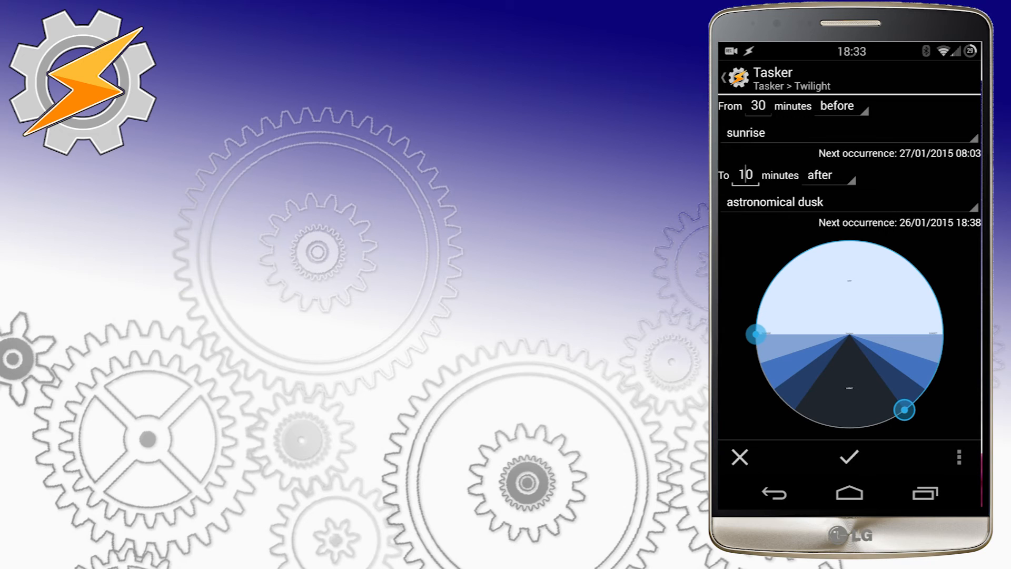
drag(903, 409, 926, 388)
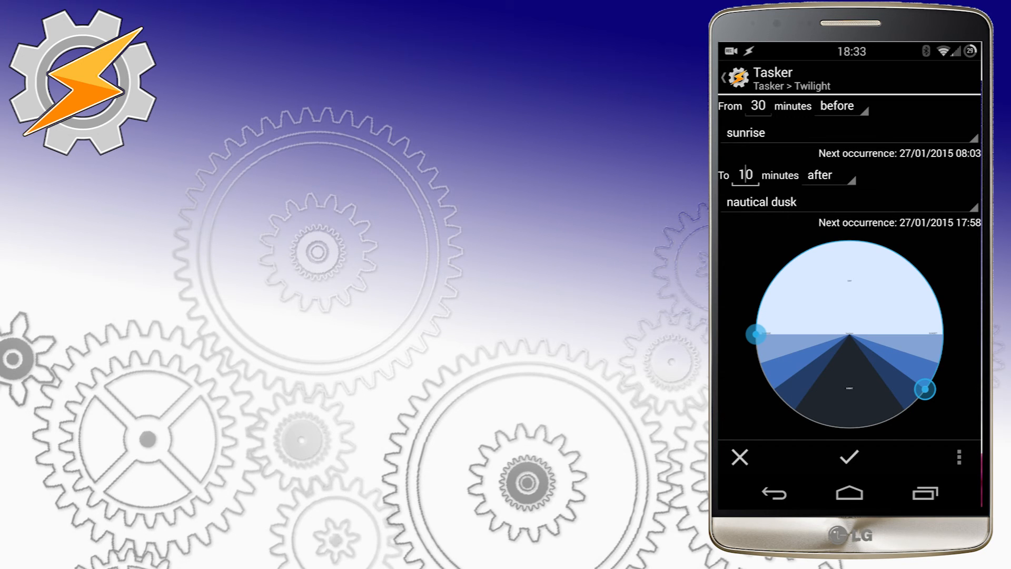
drag(923, 388, 938, 363)
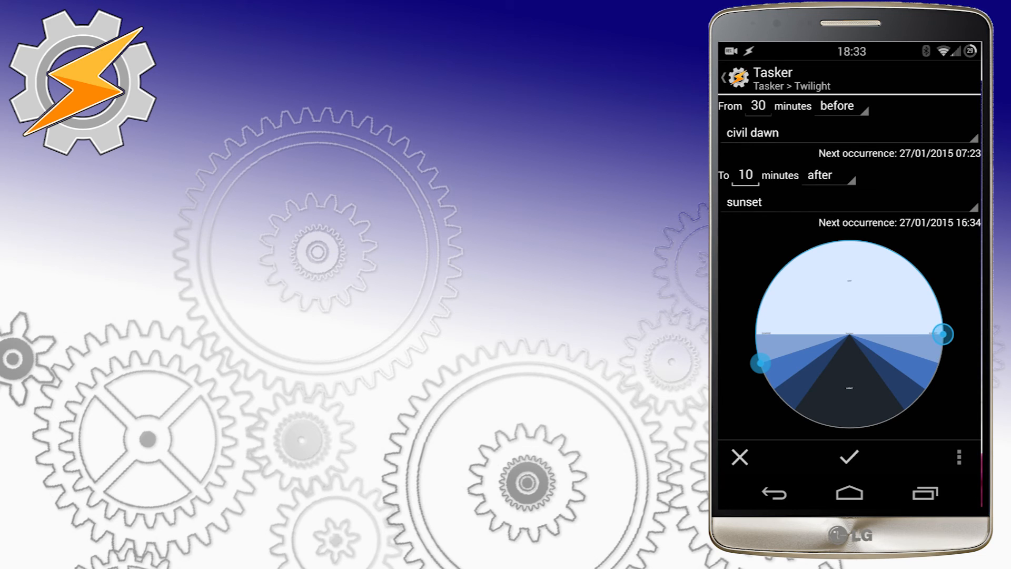
Step: Move the start to nautical dawn and sweep the end through the dusk positions back to sunset
drag(759, 363, 772, 389)
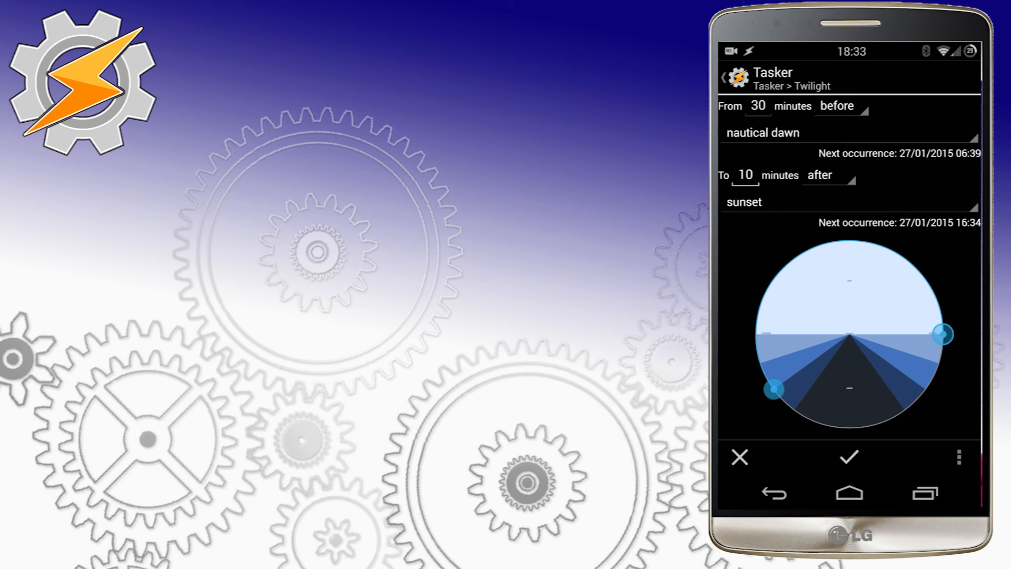
drag(942, 333, 903, 410)
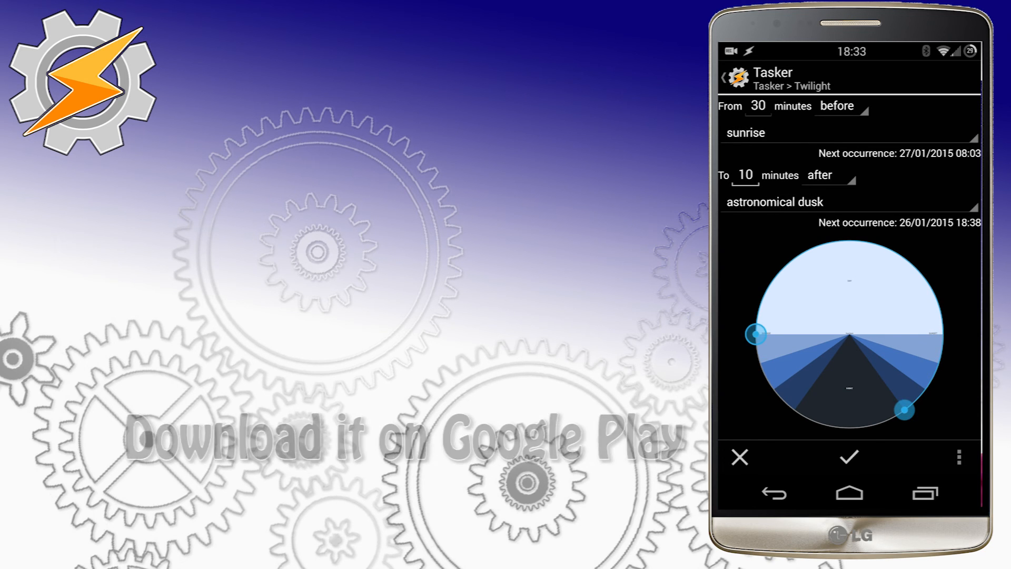
drag(904, 410, 924, 389)
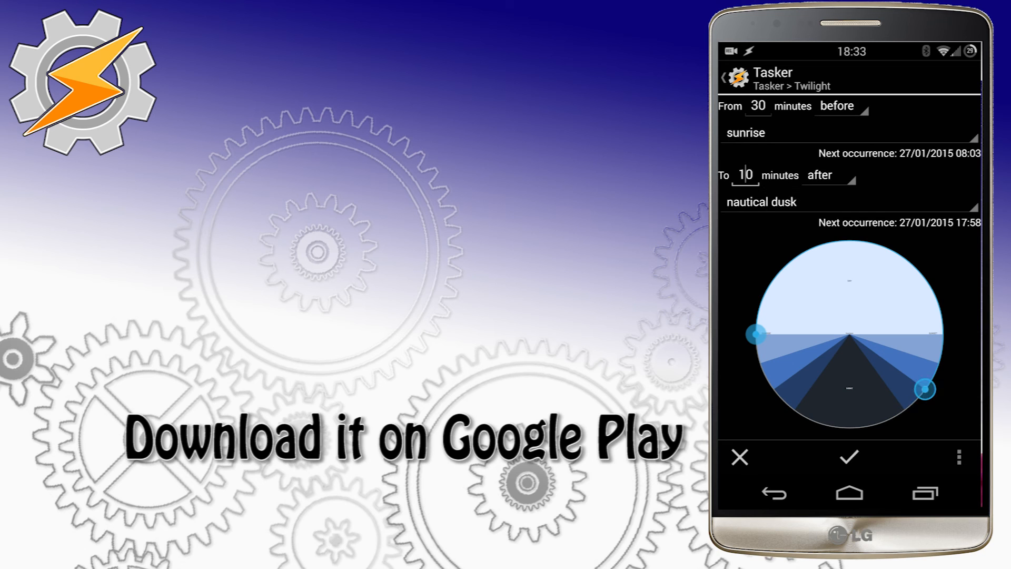
drag(924, 389, 943, 335)
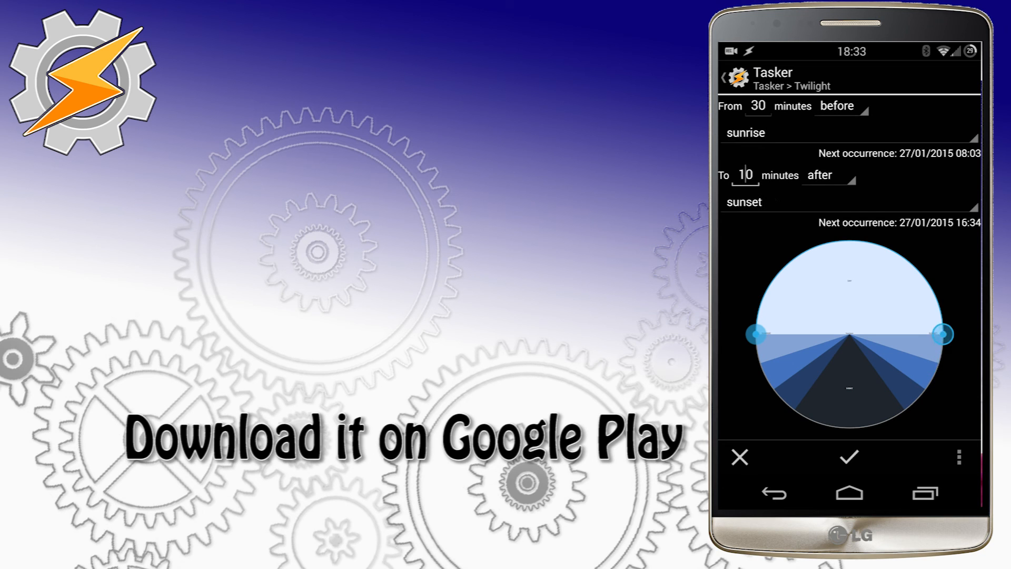
Step: Finish with the start at astronomical dusk and the end at nautical dawn, then leave the dial
drag(945, 334, 902, 410)
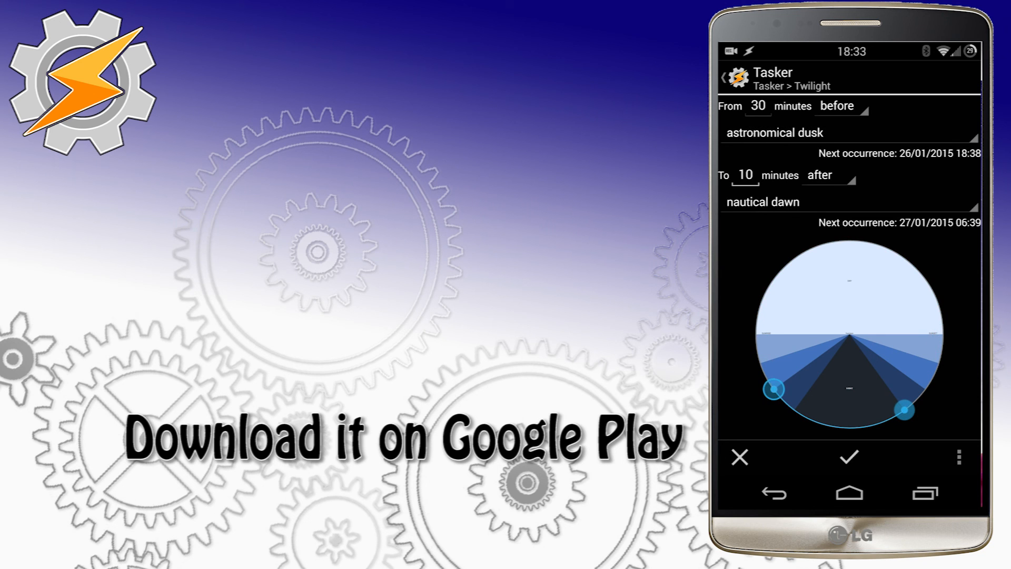
drag(772, 389, 793, 410)
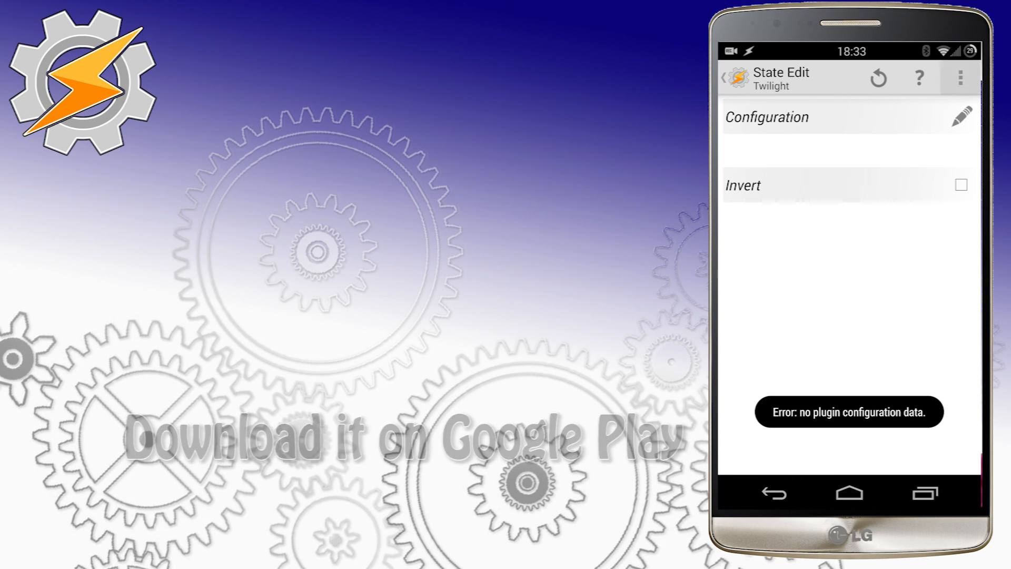
Step: Show the Twilight state's additional options menu on the State Edit screen
click(961, 77)
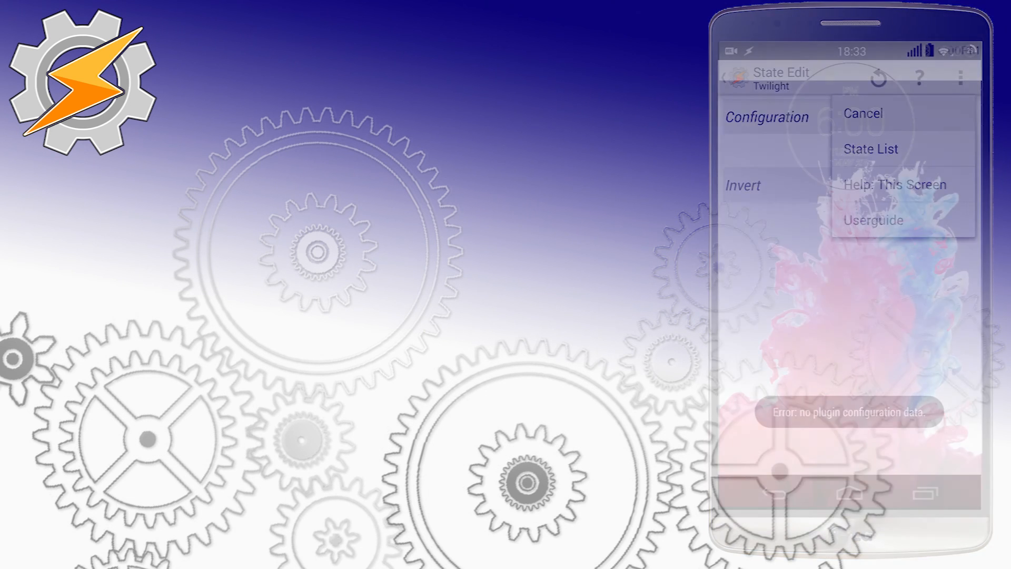